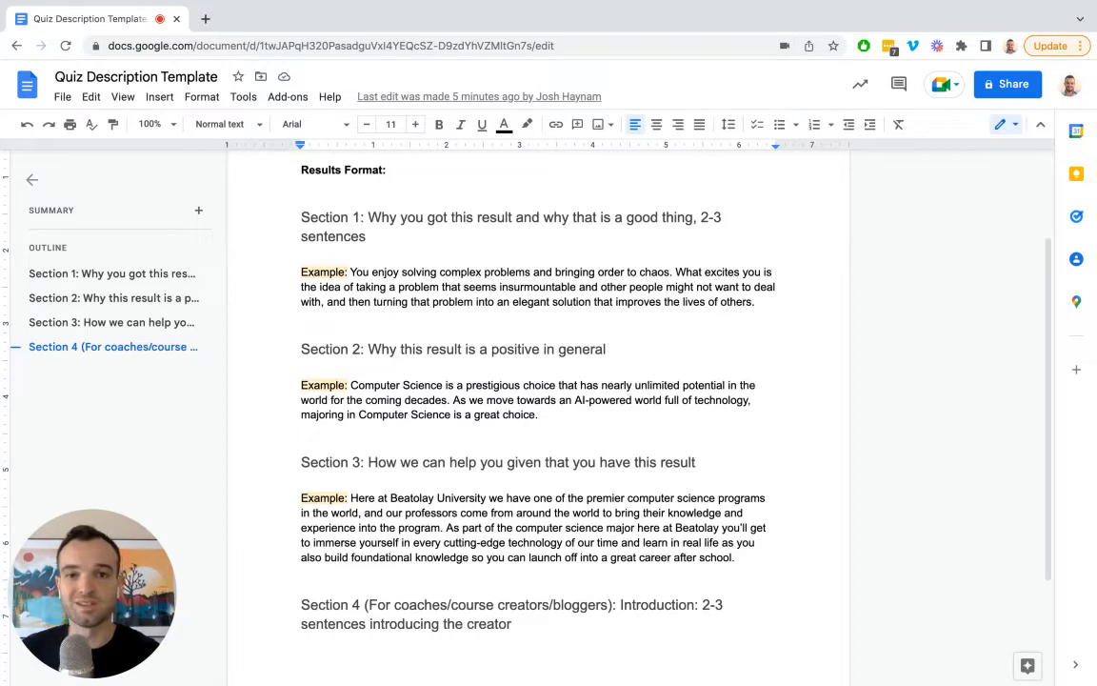
scroll(down, 3)
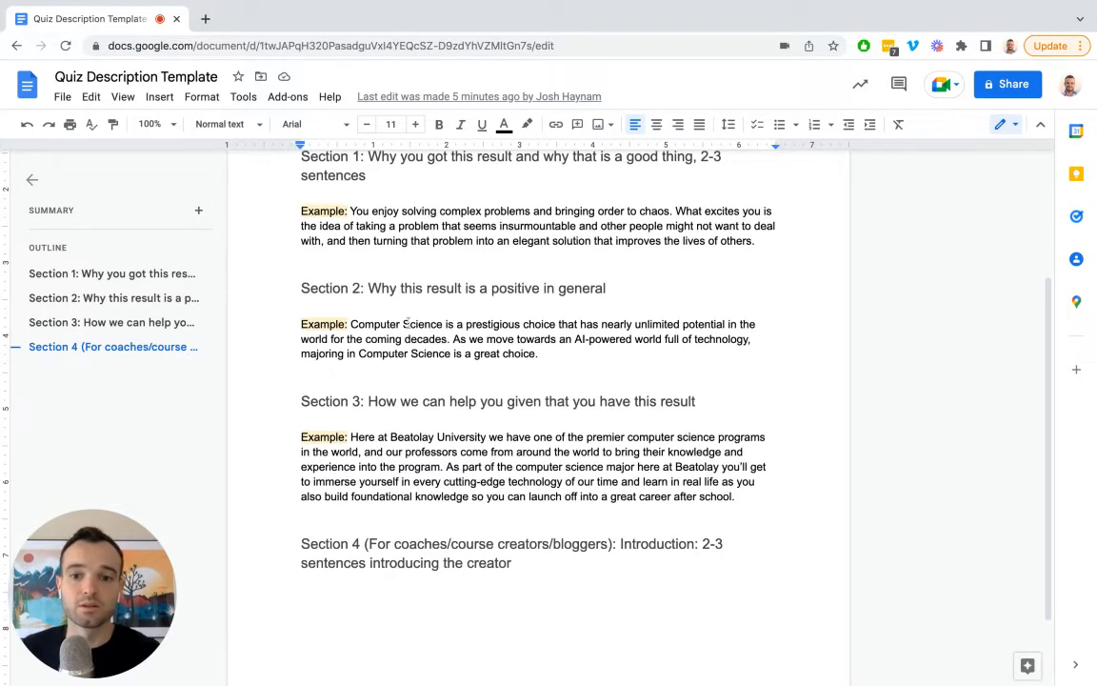
scroll(down, 3)
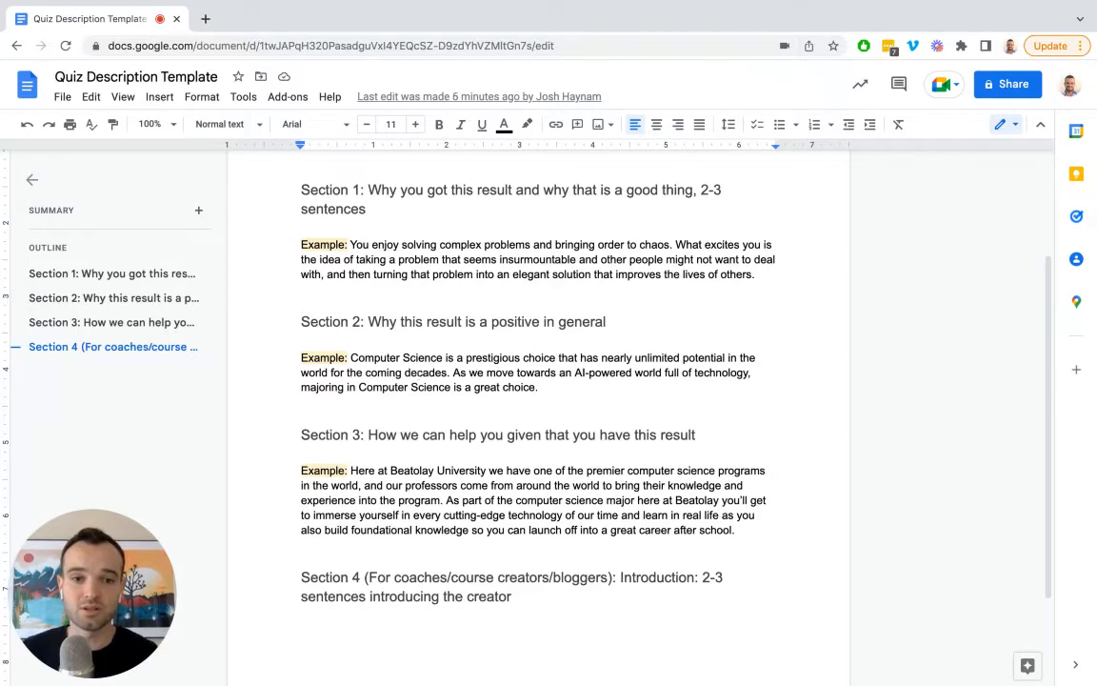
scroll(down, 3)
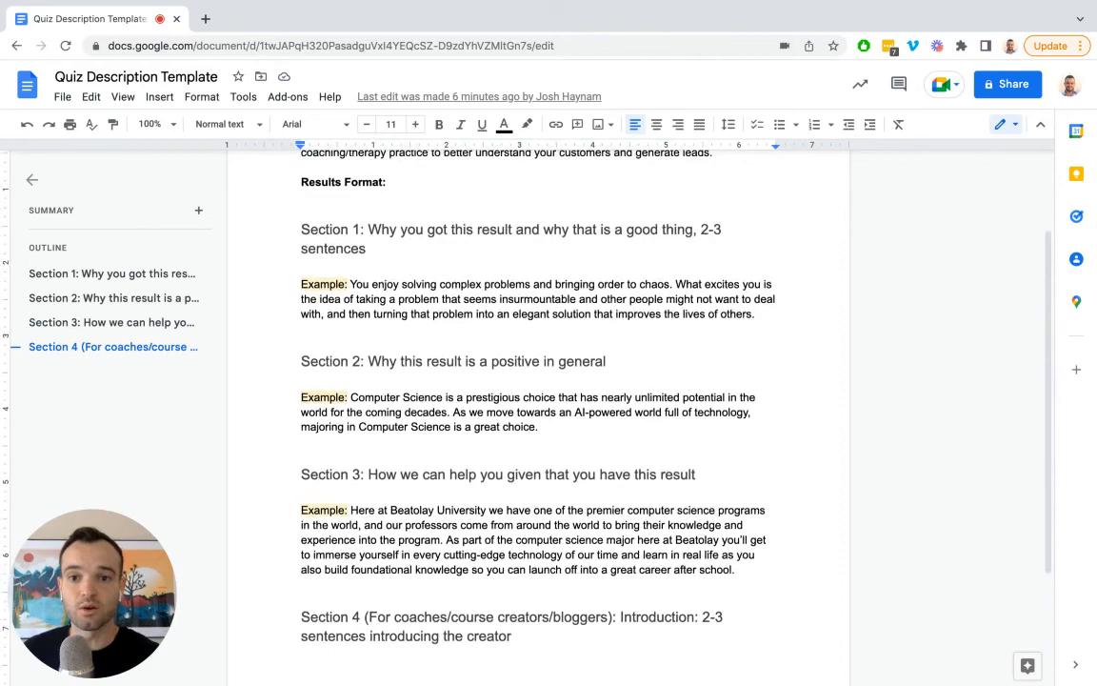
scroll(down, 3)
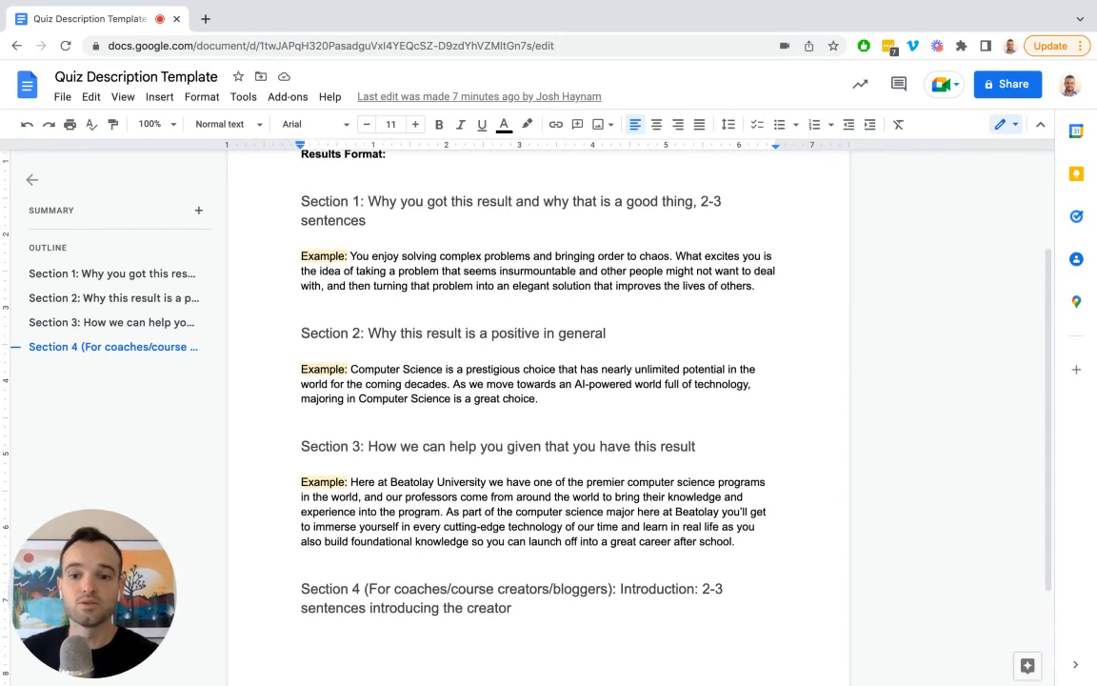